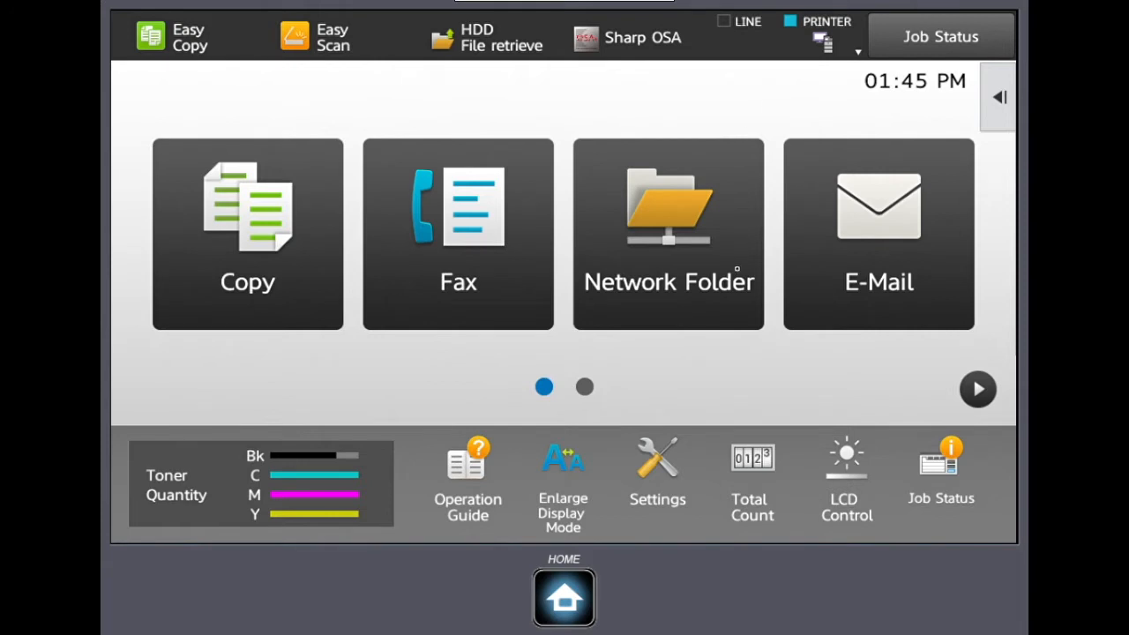
{"action": "mouse_move", "coordinate": [732, 272]}
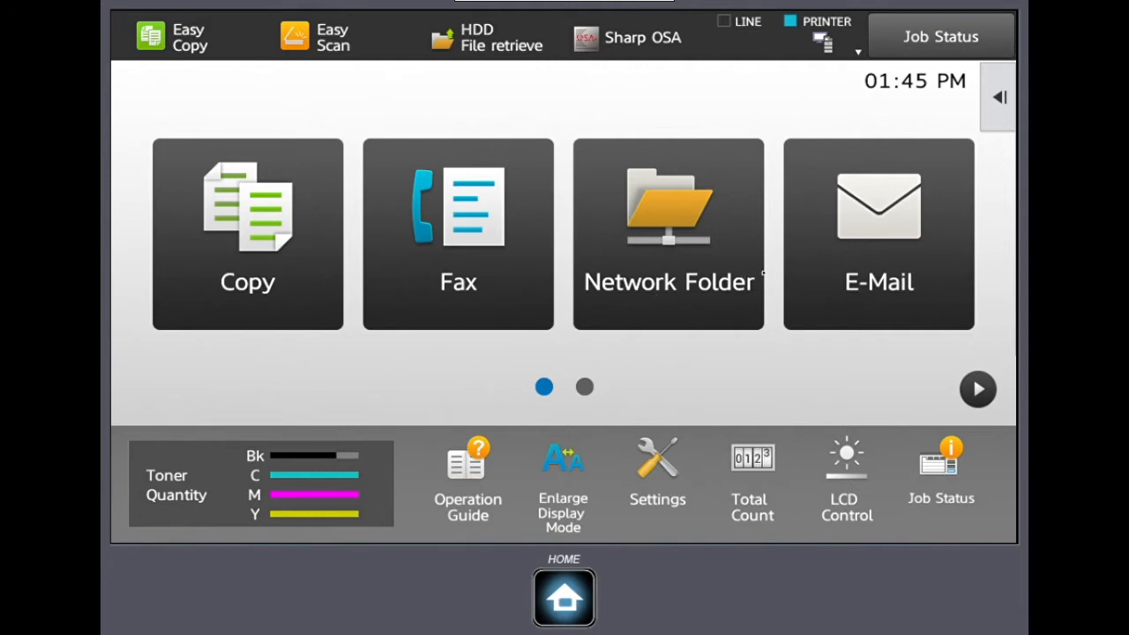
- Briefly enter Network Folder scanning, then return to the home screen
{"action": "left_click", "coordinate": [668, 233]}
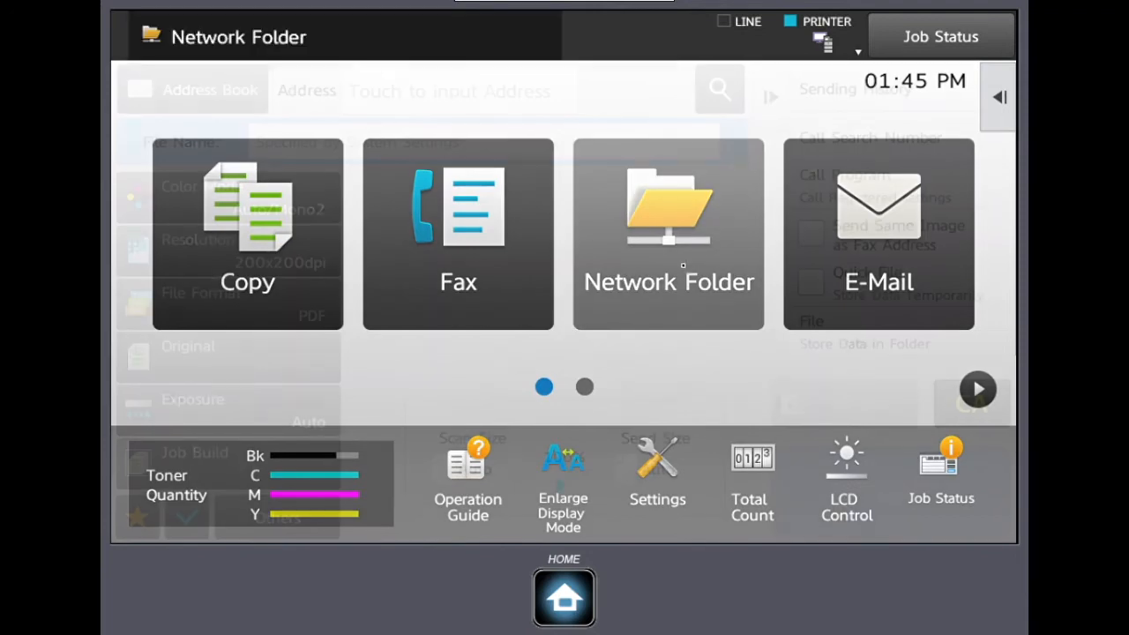
{"action": "left_click", "coordinate": [666, 233]}
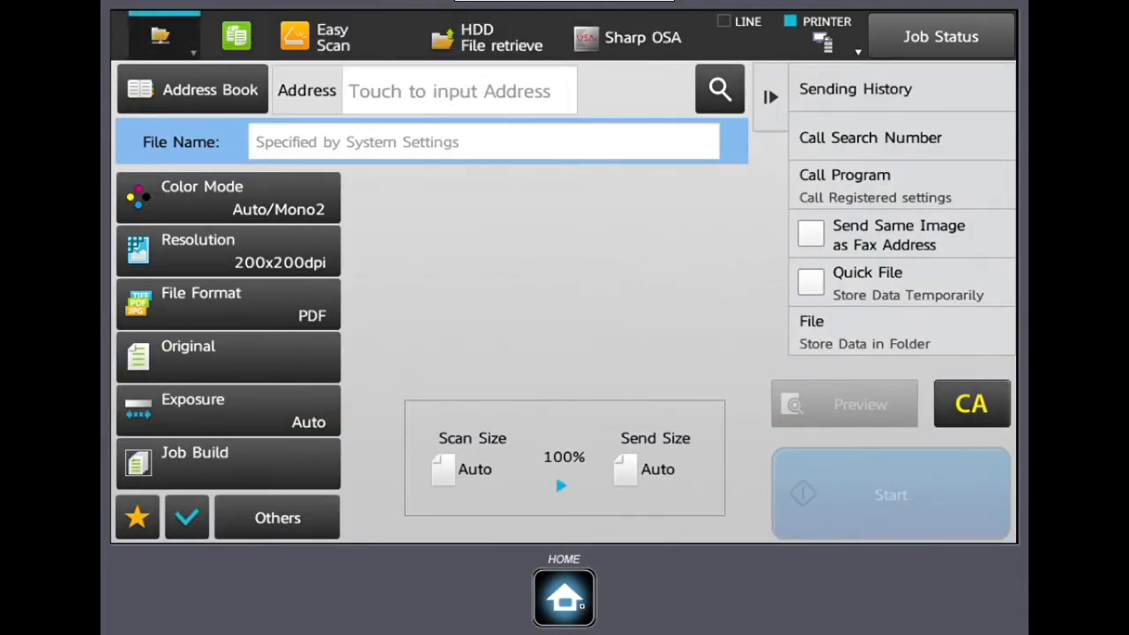
{"action": "left_click", "coordinate": [564, 597]}
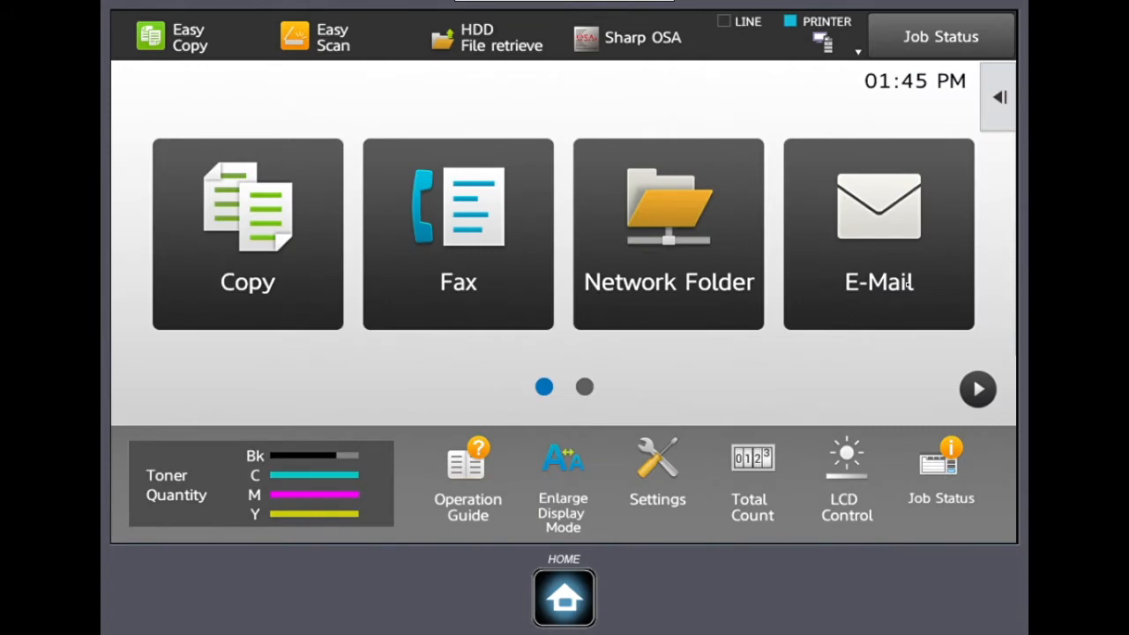
- Start E-Mail scanning, browse the Address Book and dismiss the Add New contact form
{"action": "left_click", "coordinate": [879, 233]}
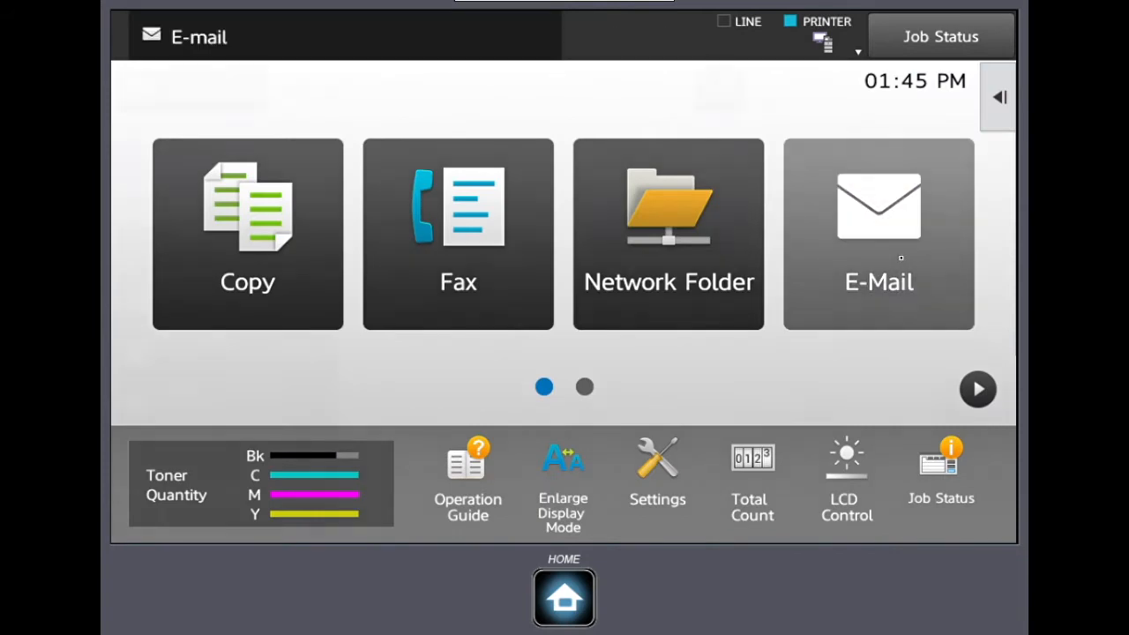
{"action": "left_click", "coordinate": [879, 233]}
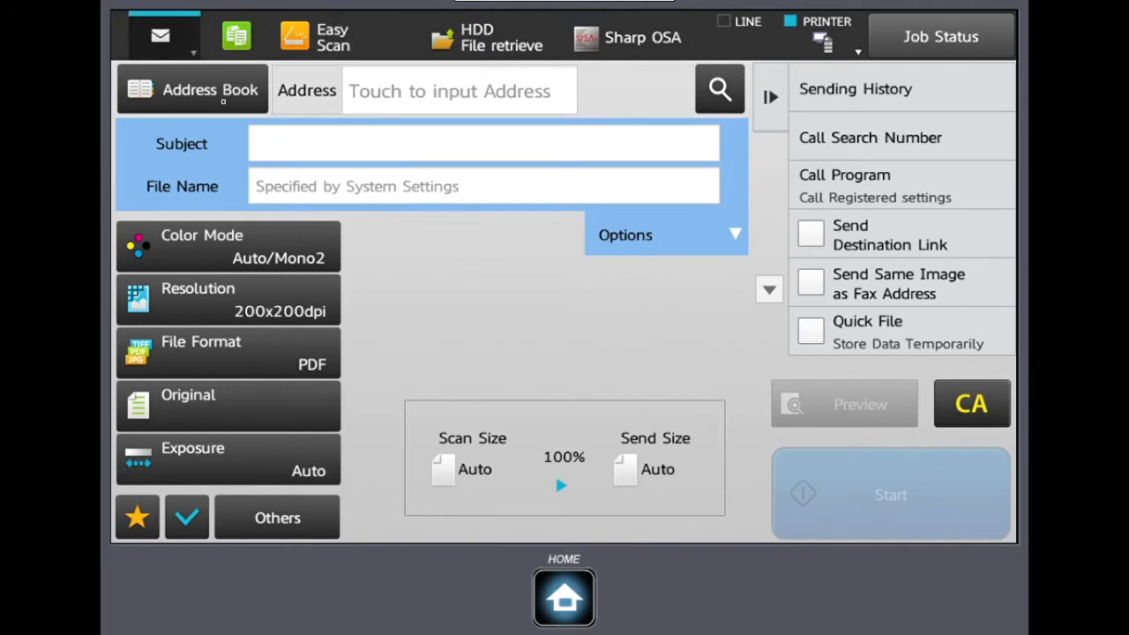
{"action": "left_click", "coordinate": [193, 88]}
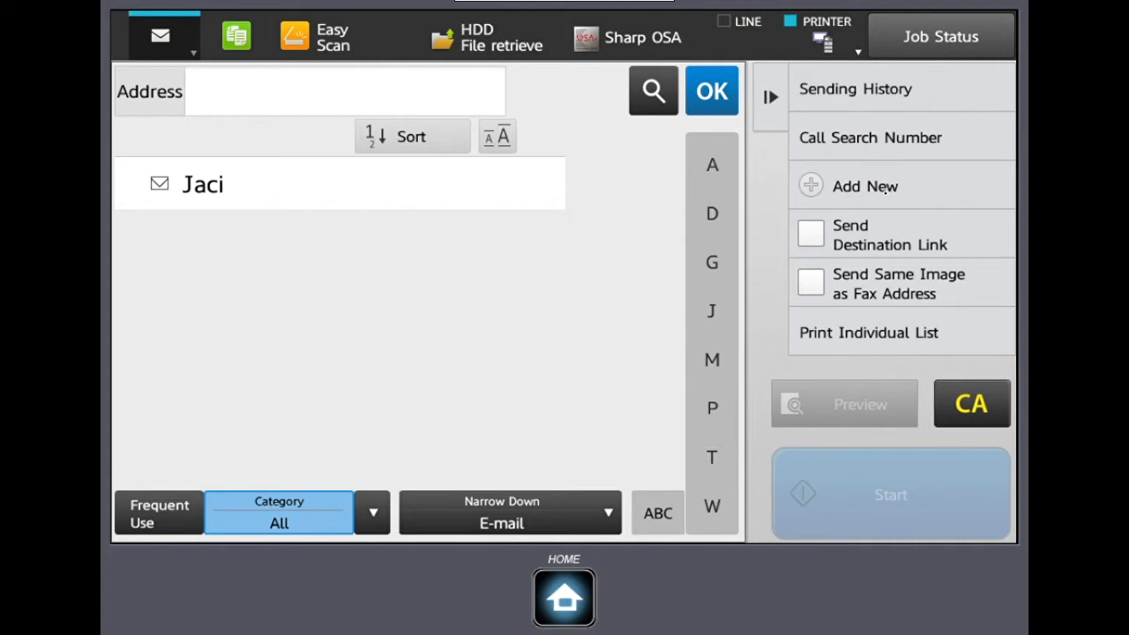
{"action": "left_click", "coordinate": [865, 187]}
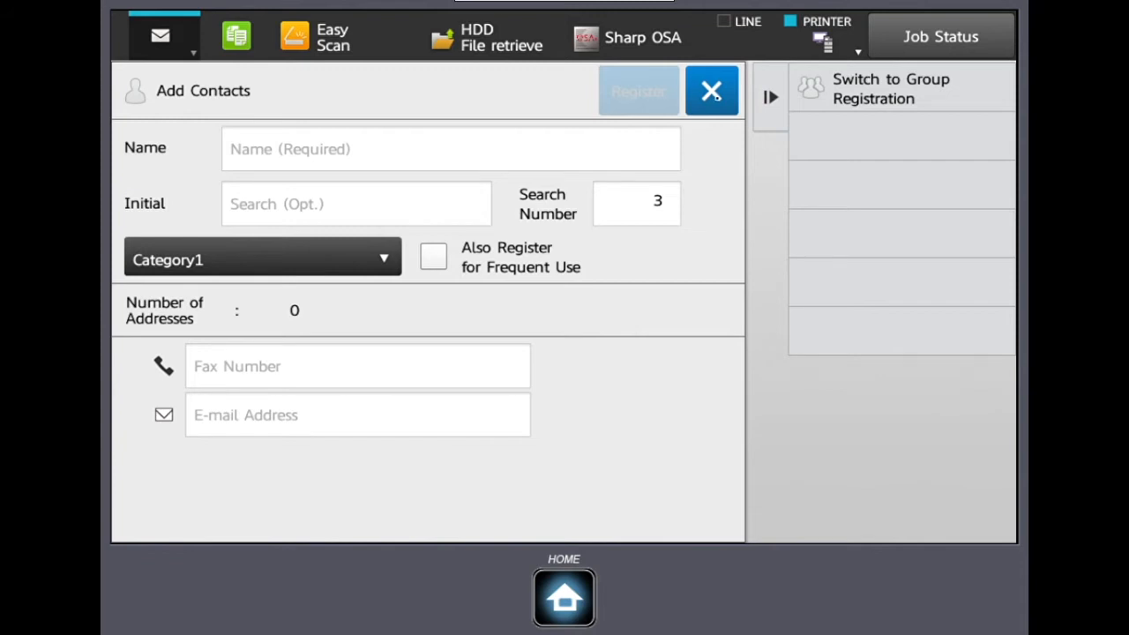
{"action": "left_click", "coordinate": [711, 92]}
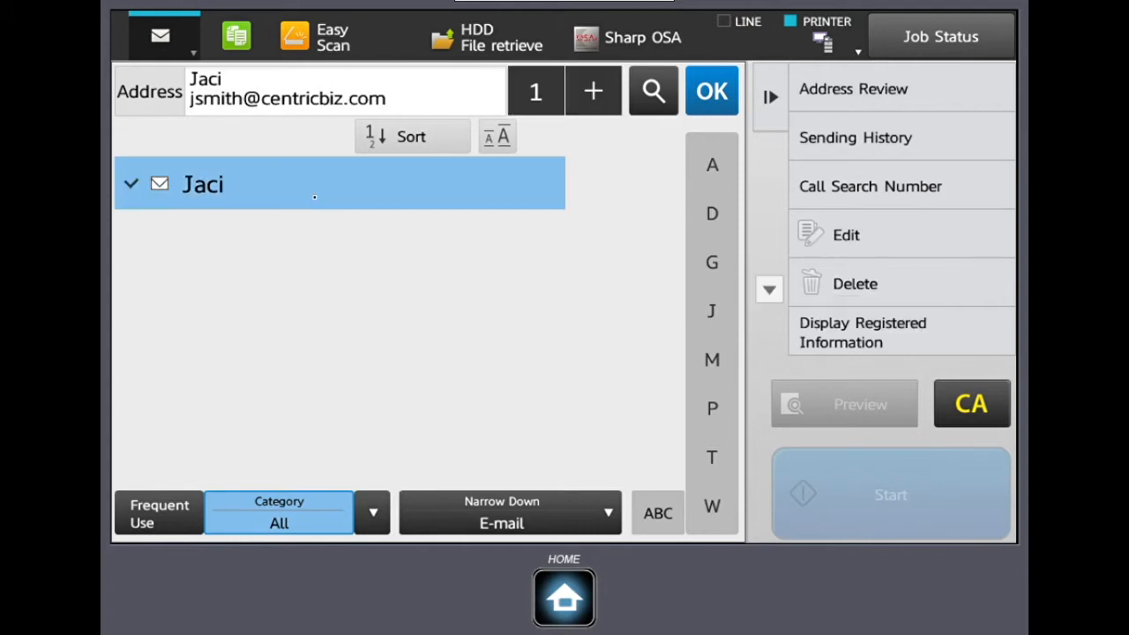
- Confirm Jaci as recipient and leave the File Name entry blank
{"action": "left_click", "coordinate": [711, 90]}
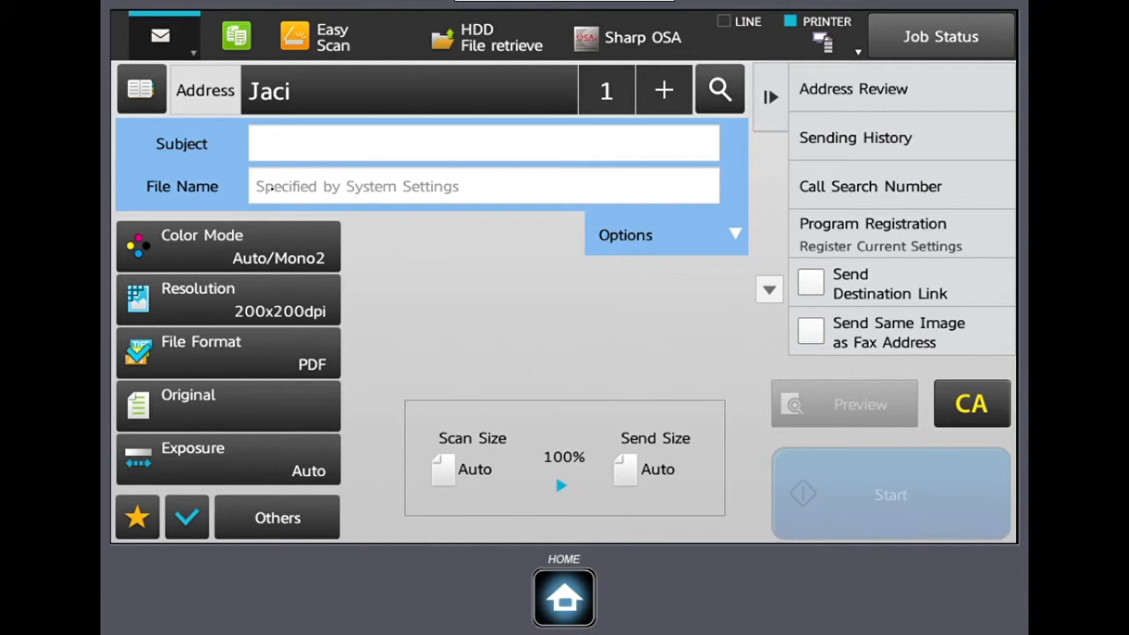
{"action": "left_click", "coordinate": [484, 186]}
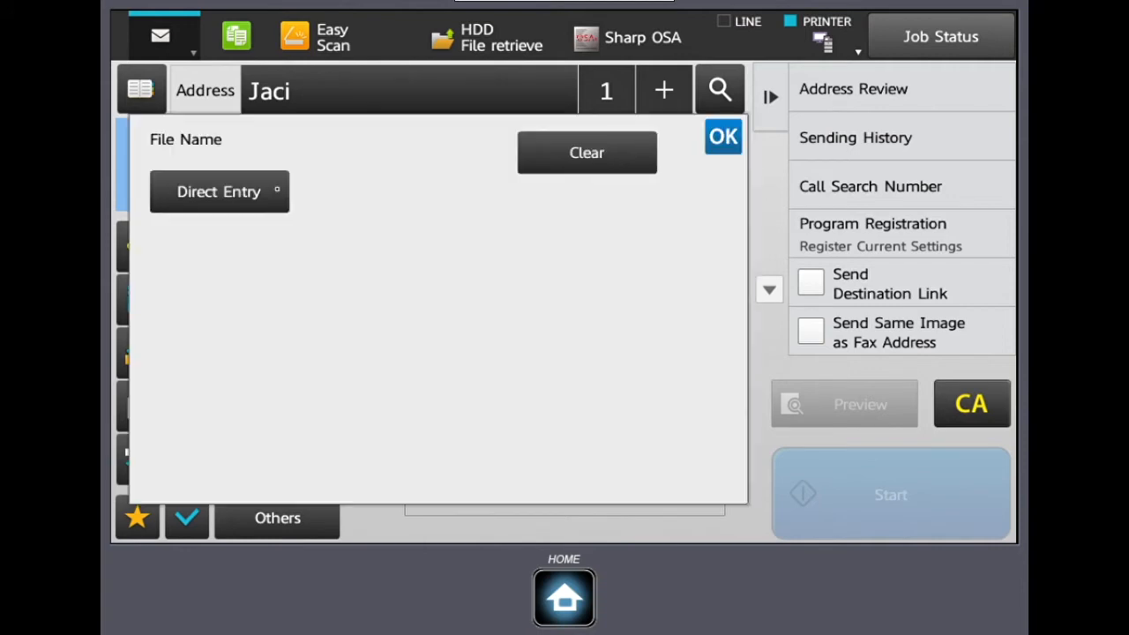
{"action": "left_click", "coordinate": [219, 190]}
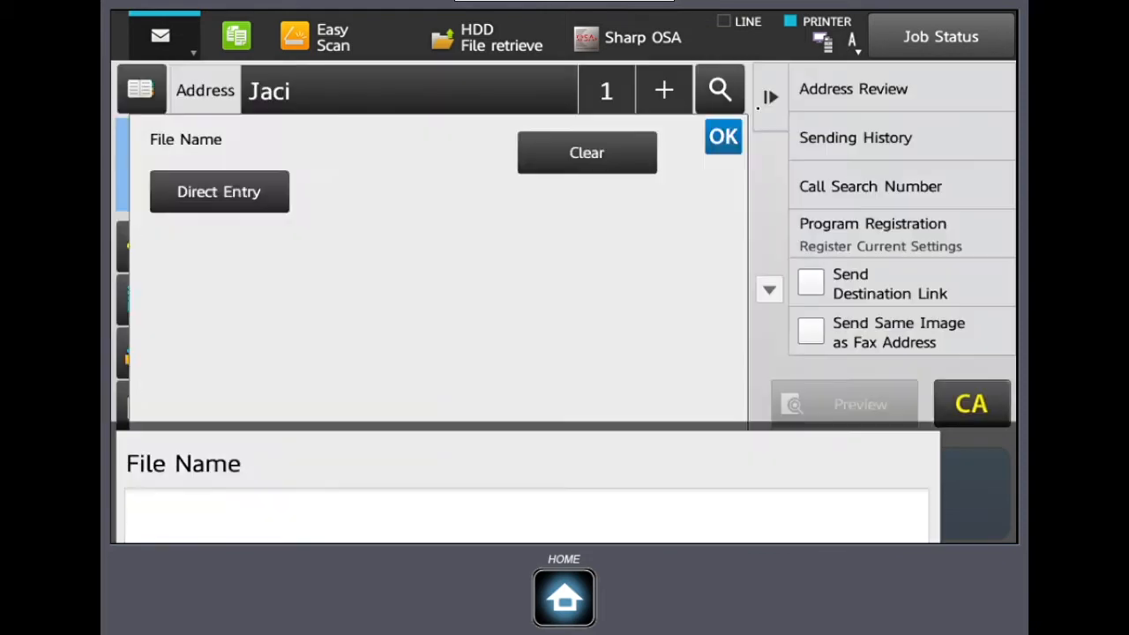
{"action": "left_click", "coordinate": [724, 135]}
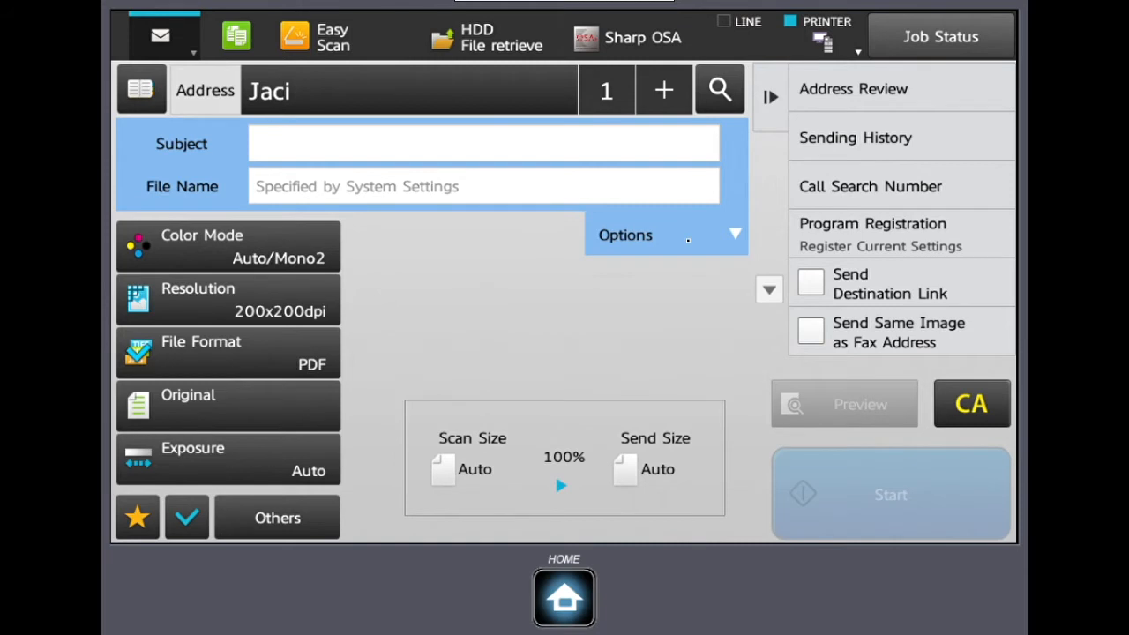
- Expand Options to view Reply-To and Body Text, then collapse them
{"action": "left_click", "coordinate": [625, 235]}
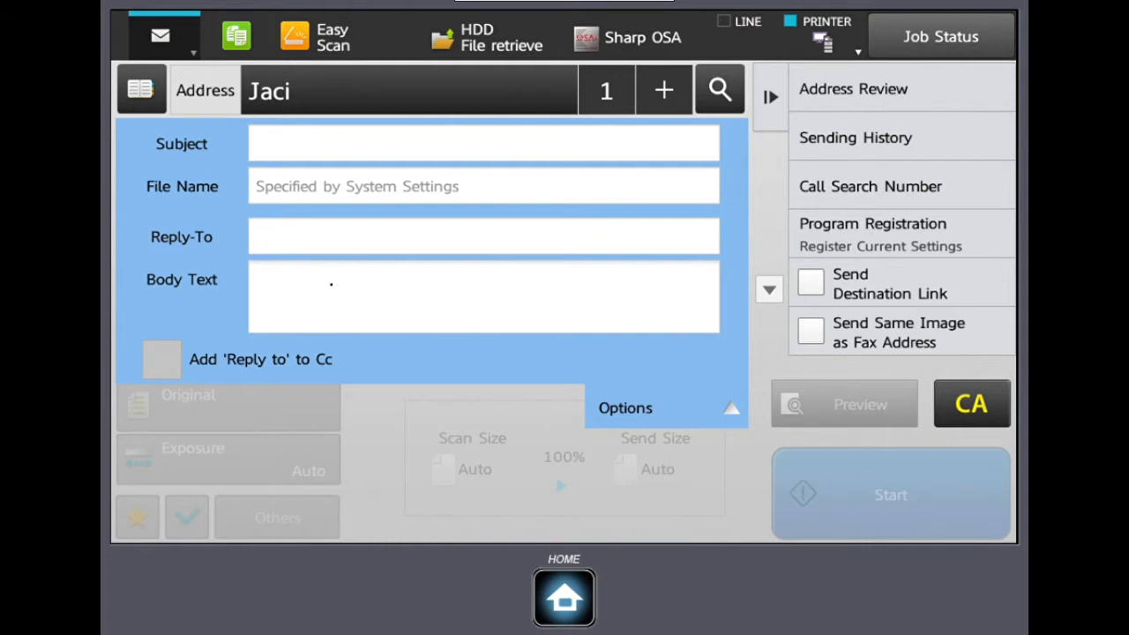
{"action": "left_click", "coordinate": [667, 408]}
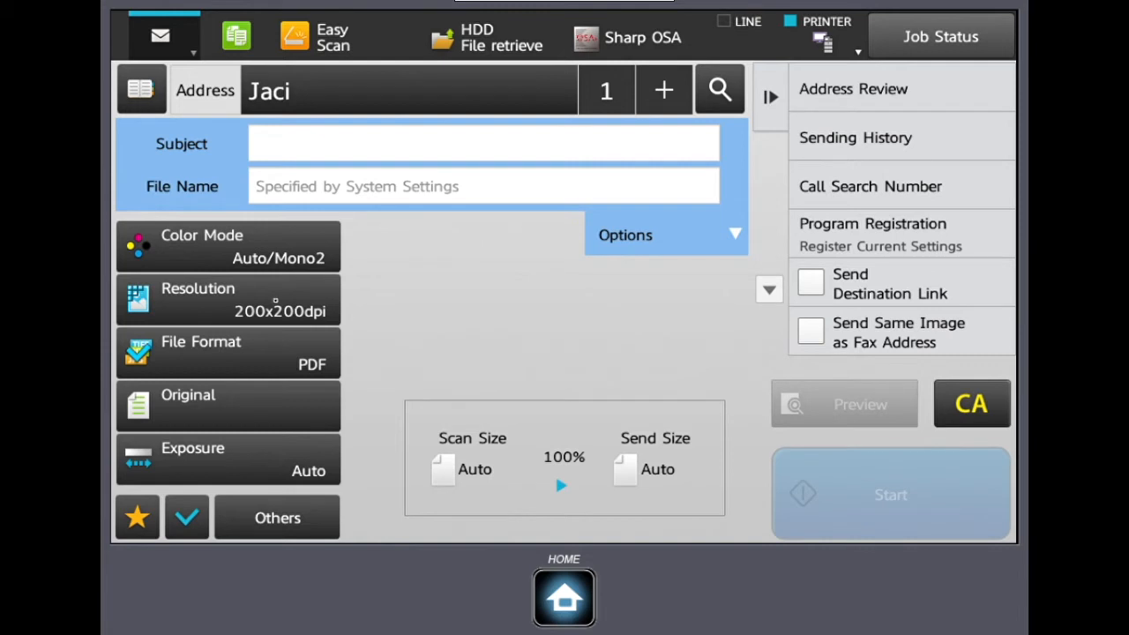
- Review the Resolution setting, keeping 200x200dpi, and return to the send screen
{"action": "left_click", "coordinate": [227, 300]}
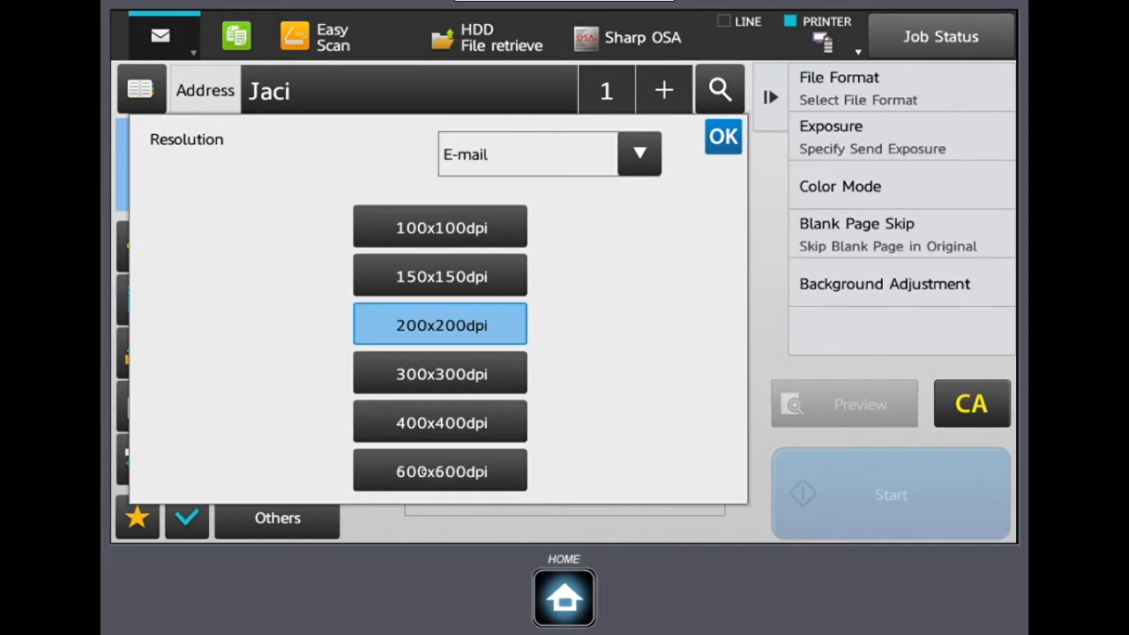
{"action": "left_click", "coordinate": [440, 471]}
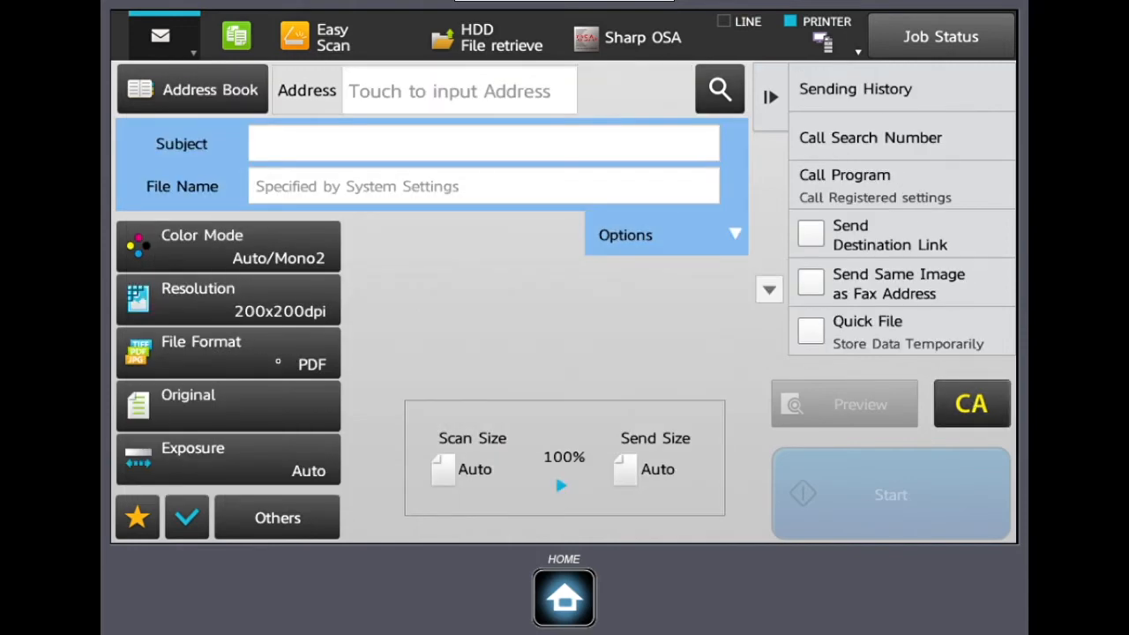
- Set File Format to encrypted PDF with 2 Specified Pages per File
{"action": "left_click", "coordinate": [228, 352]}
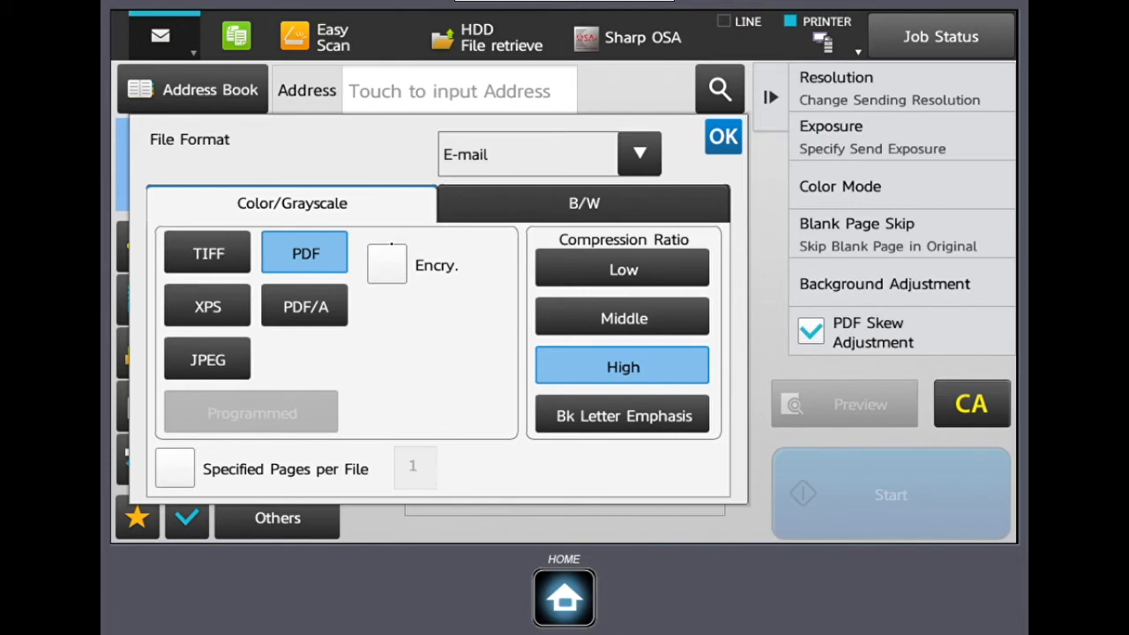
{"action": "left_click", "coordinate": [387, 265]}
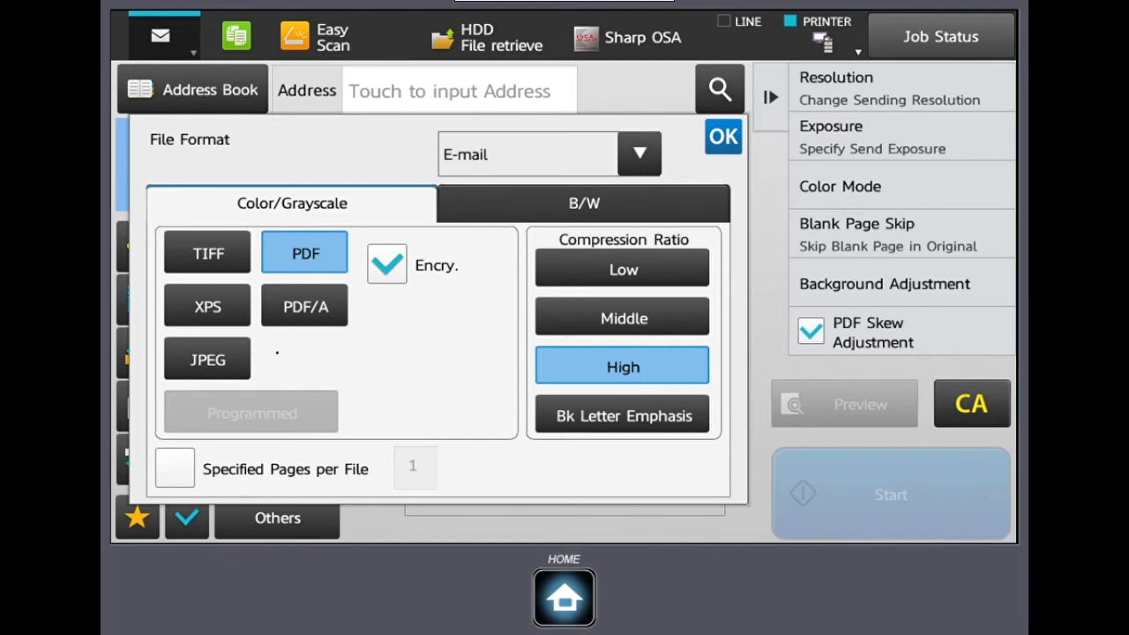
{"action": "left_click", "coordinate": [173, 469]}
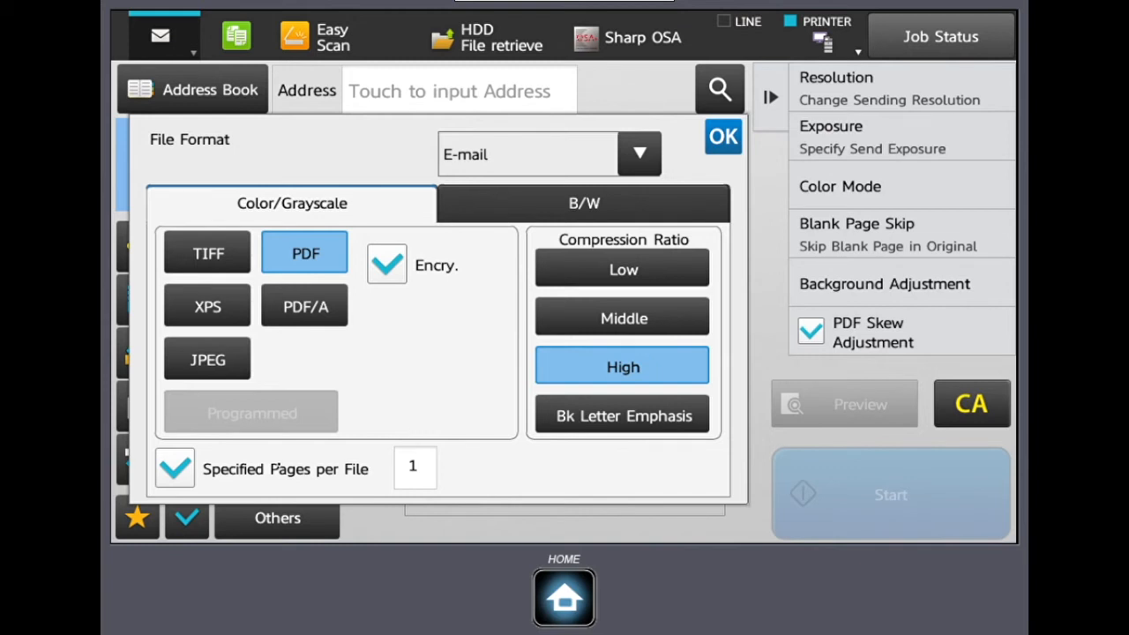
{"action": "left_click", "coordinate": [414, 467]}
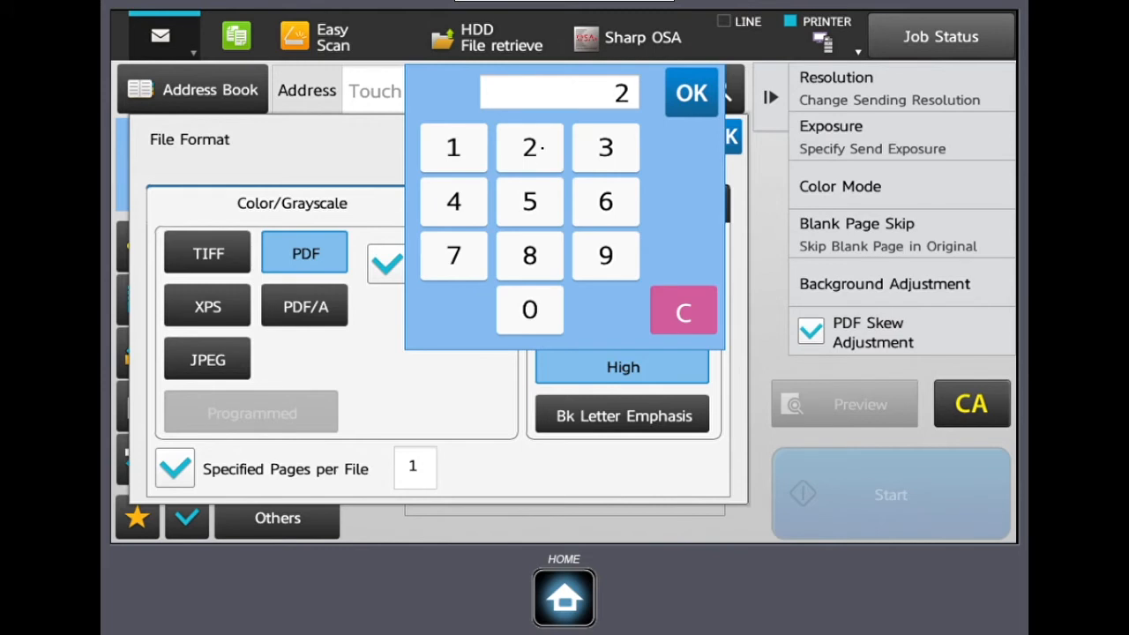
{"action": "left_click", "coordinate": [691, 92]}
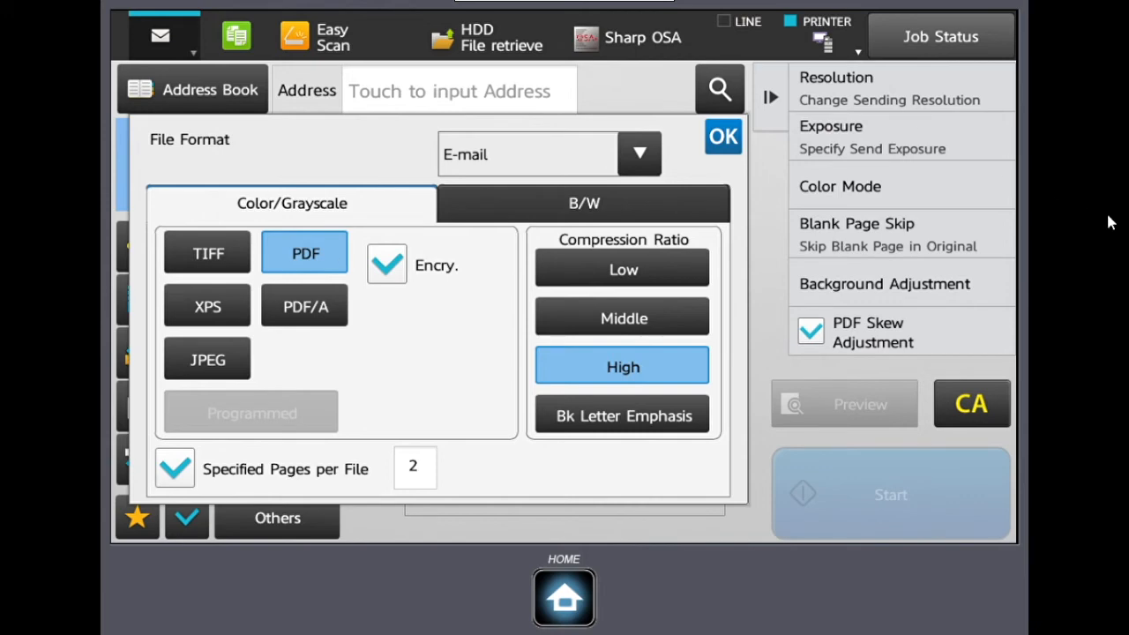
{"action": "left_click", "coordinate": [723, 138]}
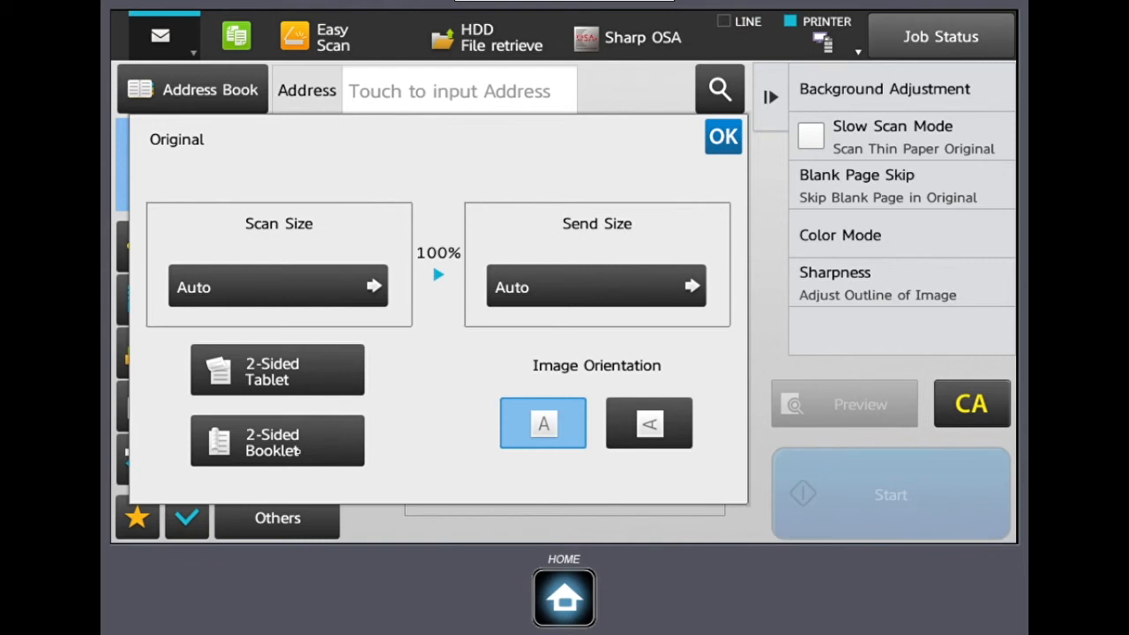
- Mark the original as a 2-Sided Booklet and confirm
{"action": "left_click", "coordinate": [277, 441]}
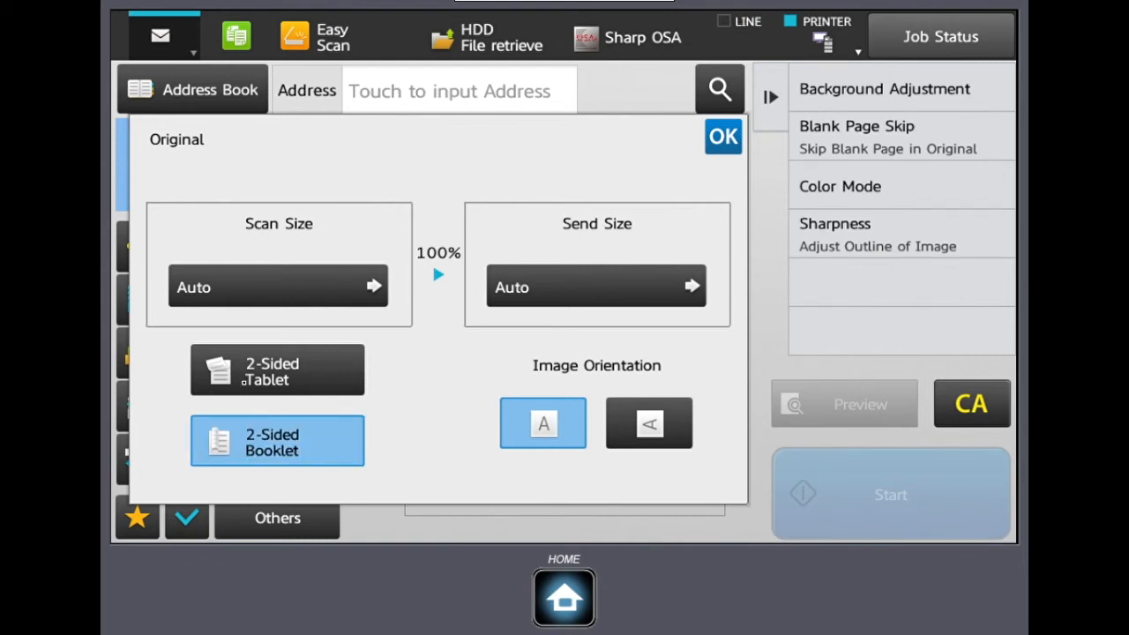
{"action": "left_click", "coordinate": [723, 136]}
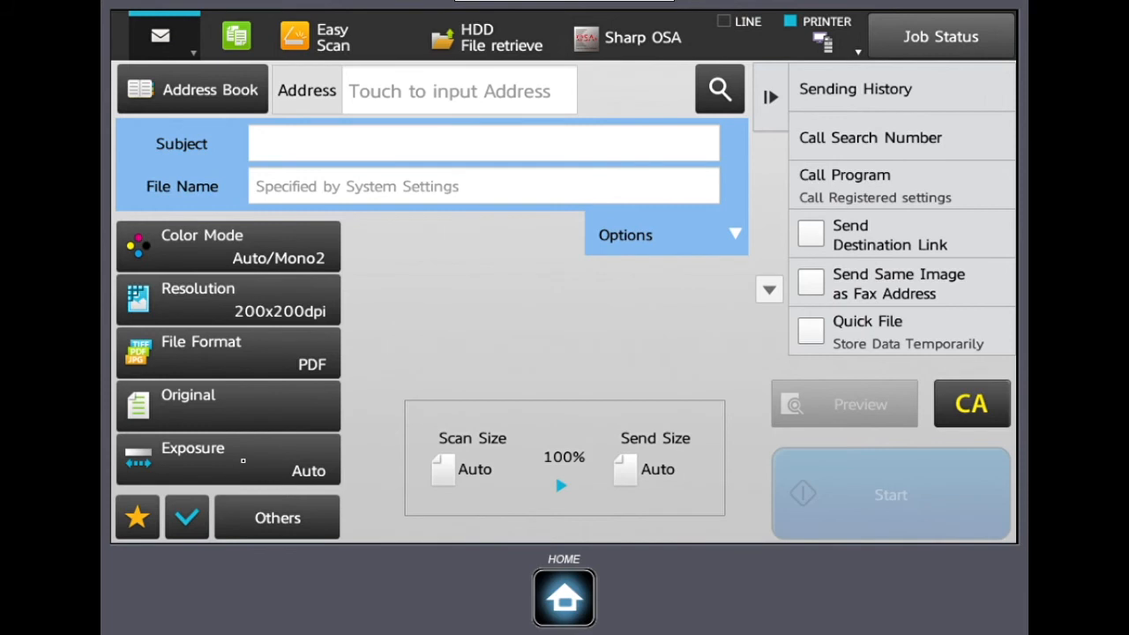
{"action": "left_click", "coordinate": [228, 458]}
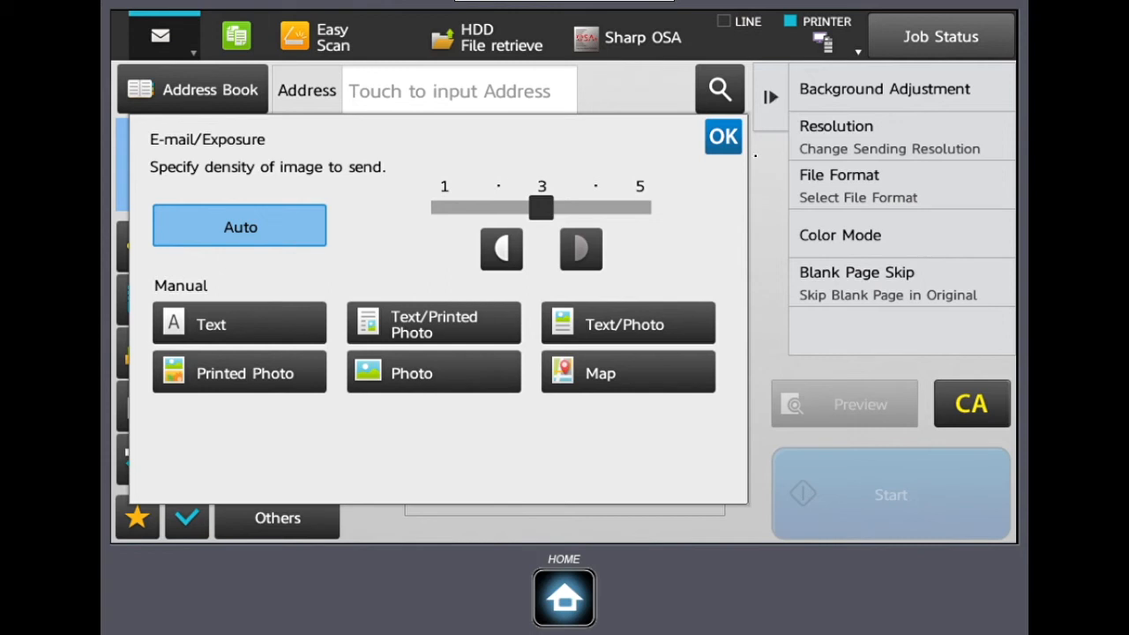
{"action": "left_click", "coordinate": [723, 136]}
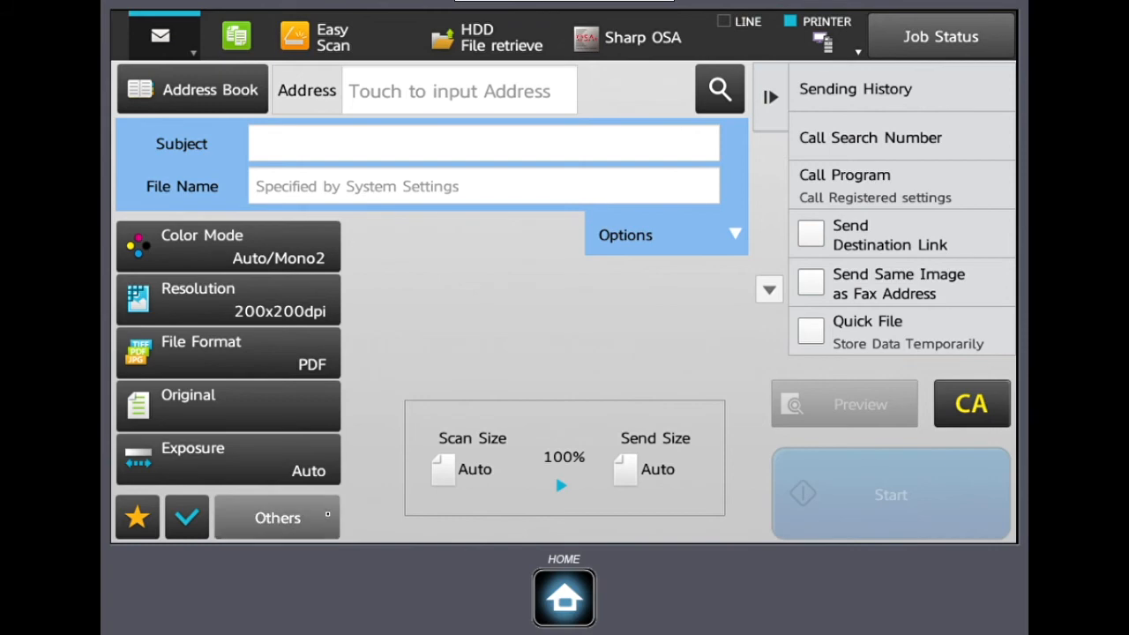
- Under Others, turn on Mixed Size Original, confirm and return home
{"action": "left_click", "coordinate": [275, 517]}
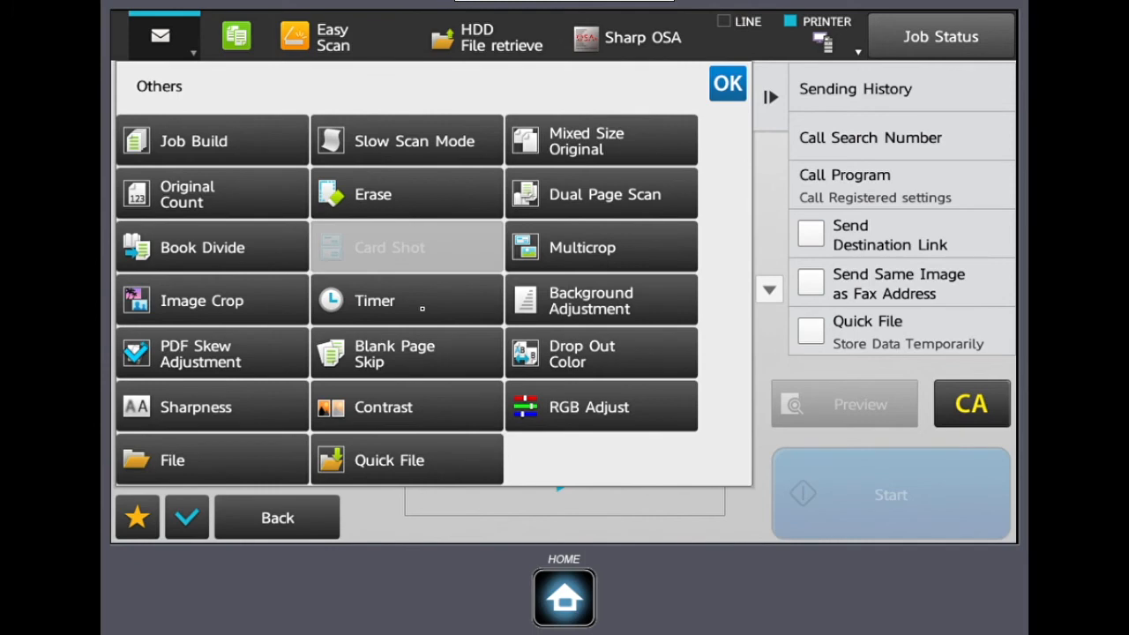
{"action": "left_click", "coordinate": [212, 141]}
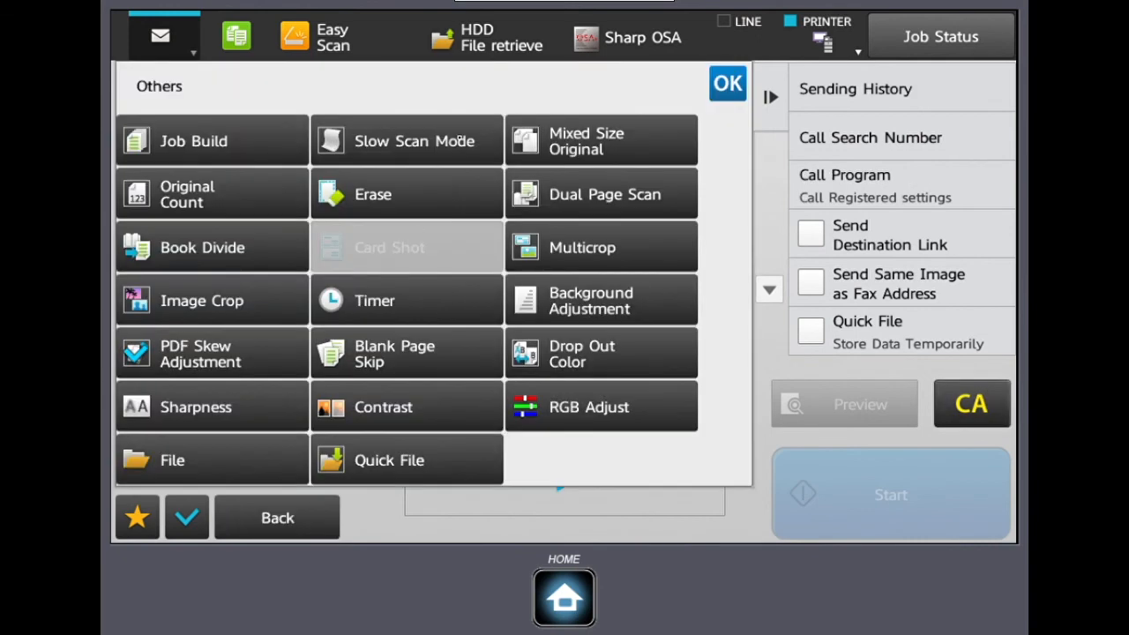
{"action": "left_click", "coordinate": [406, 141]}
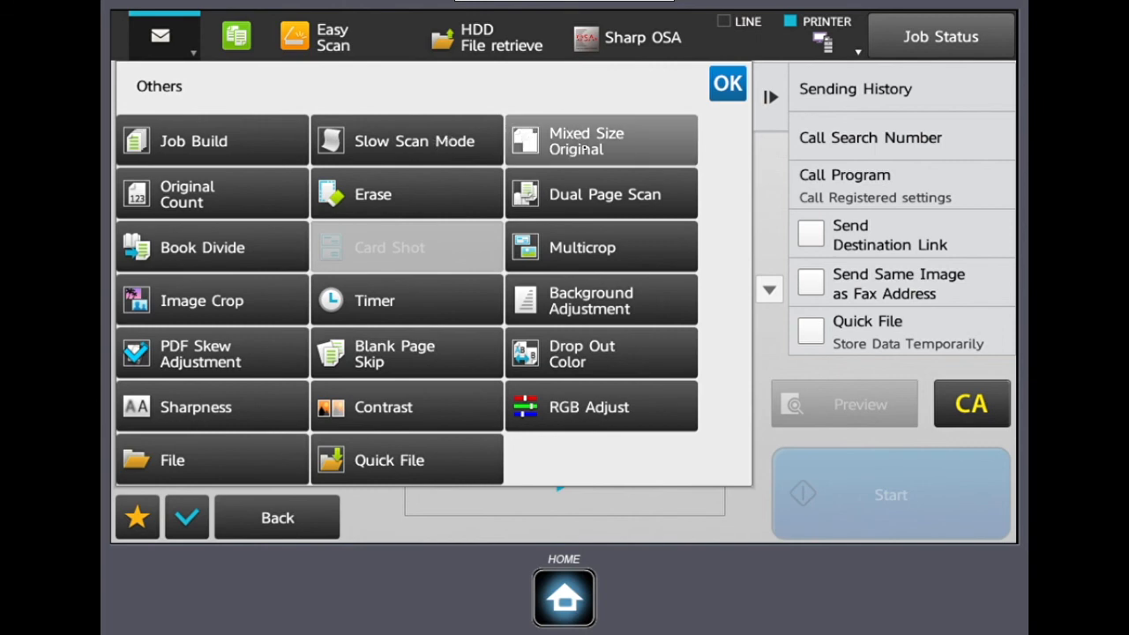
{"action": "left_click", "coordinate": [600, 139]}
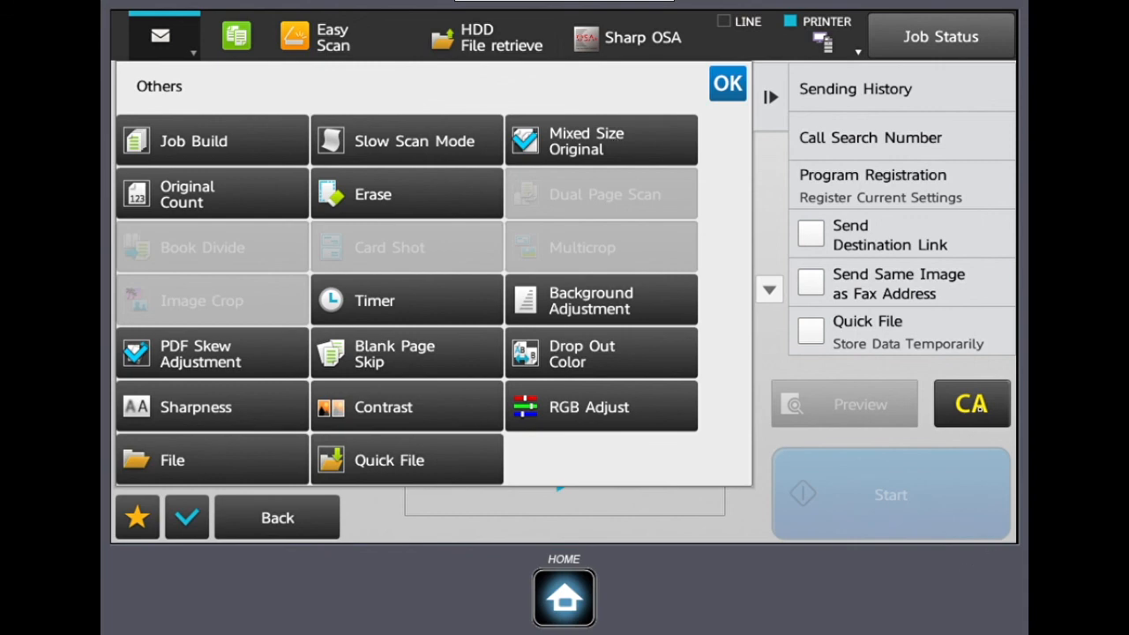
{"action": "left_click", "coordinate": [726, 83]}
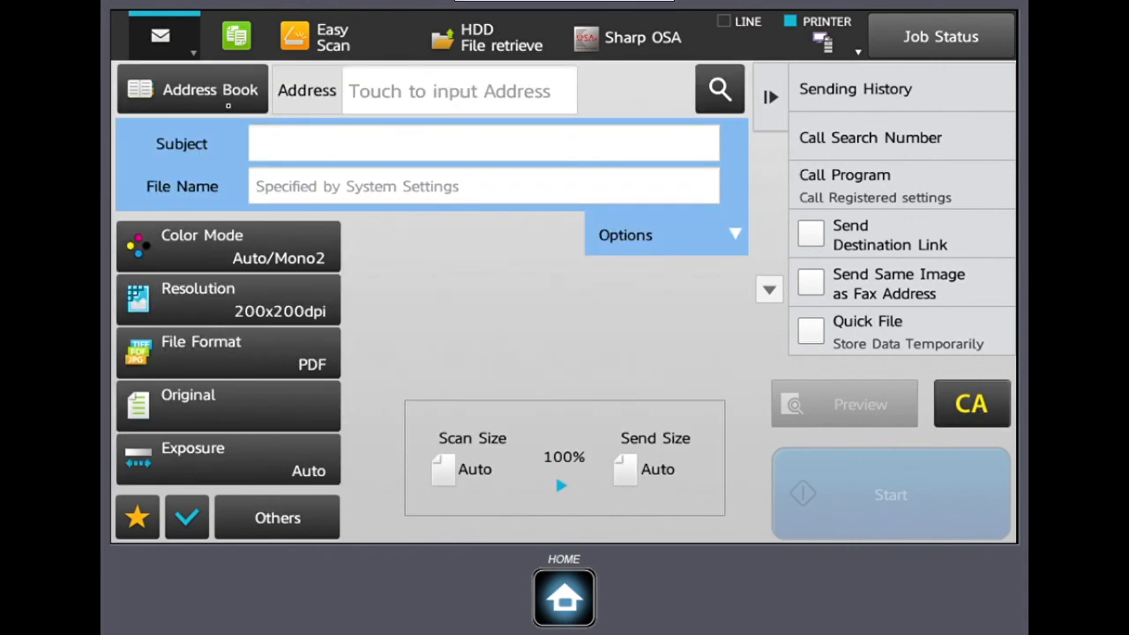
{"action": "left_click", "coordinate": [565, 596]}
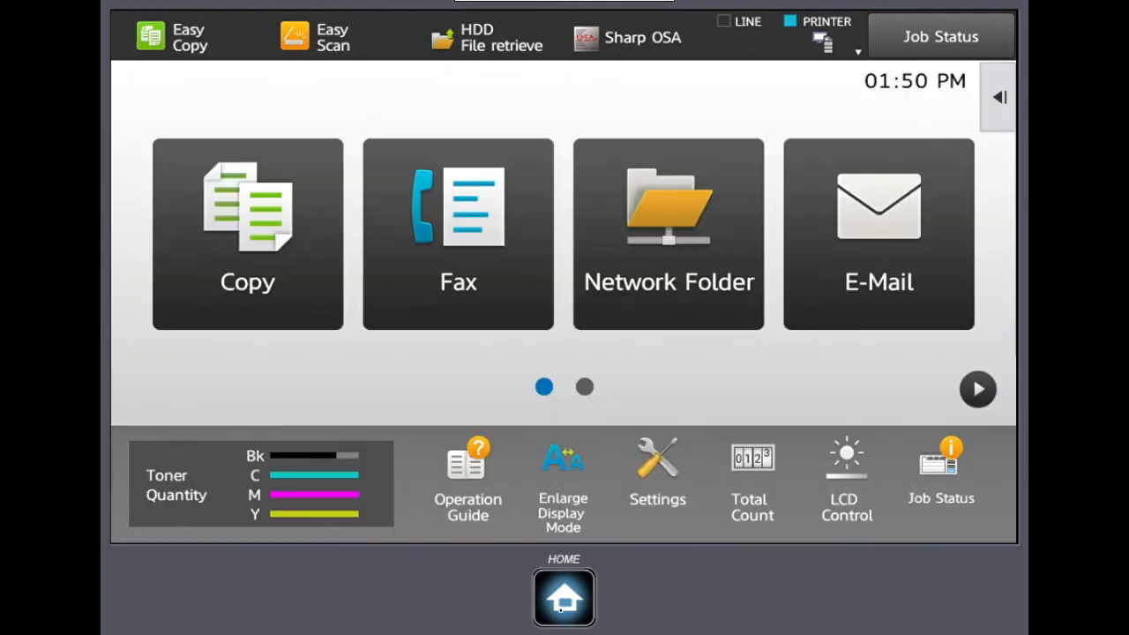